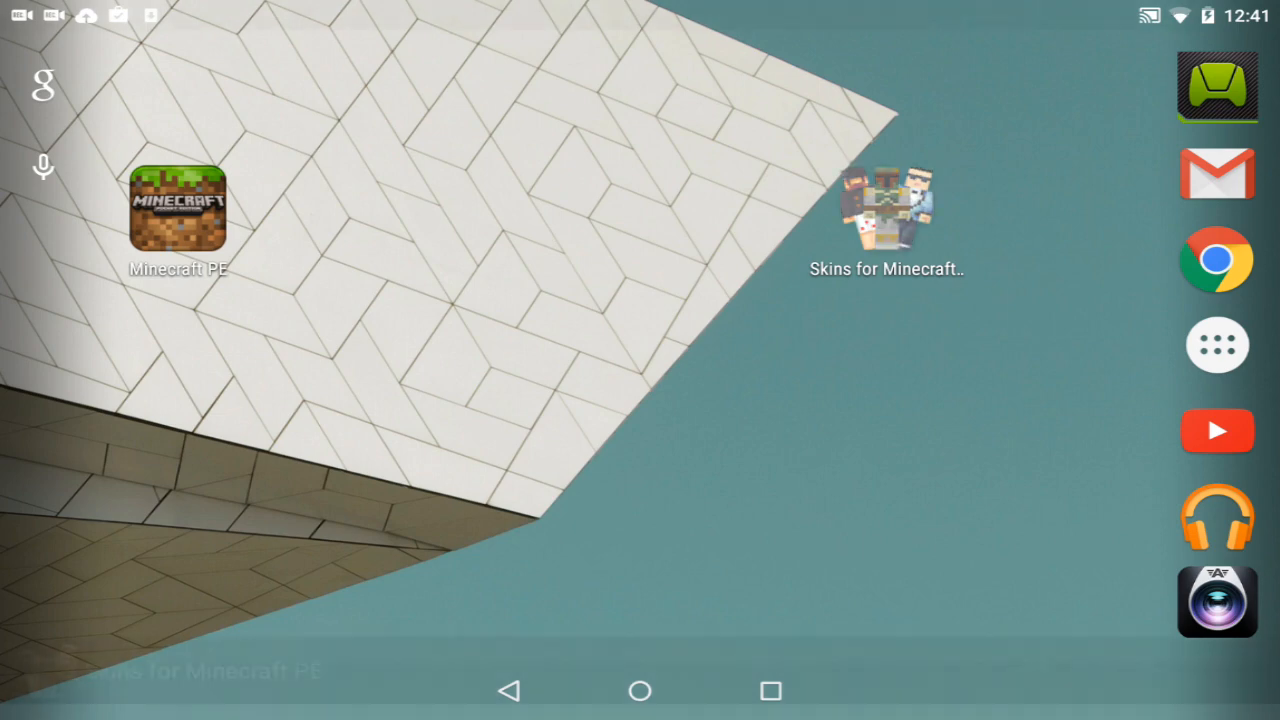
Step: Launch the skins app and browse its categories (Fantasy, Game, Mob, Most Downloads)
{"action": "left_click", "coordinate": [884, 204]}
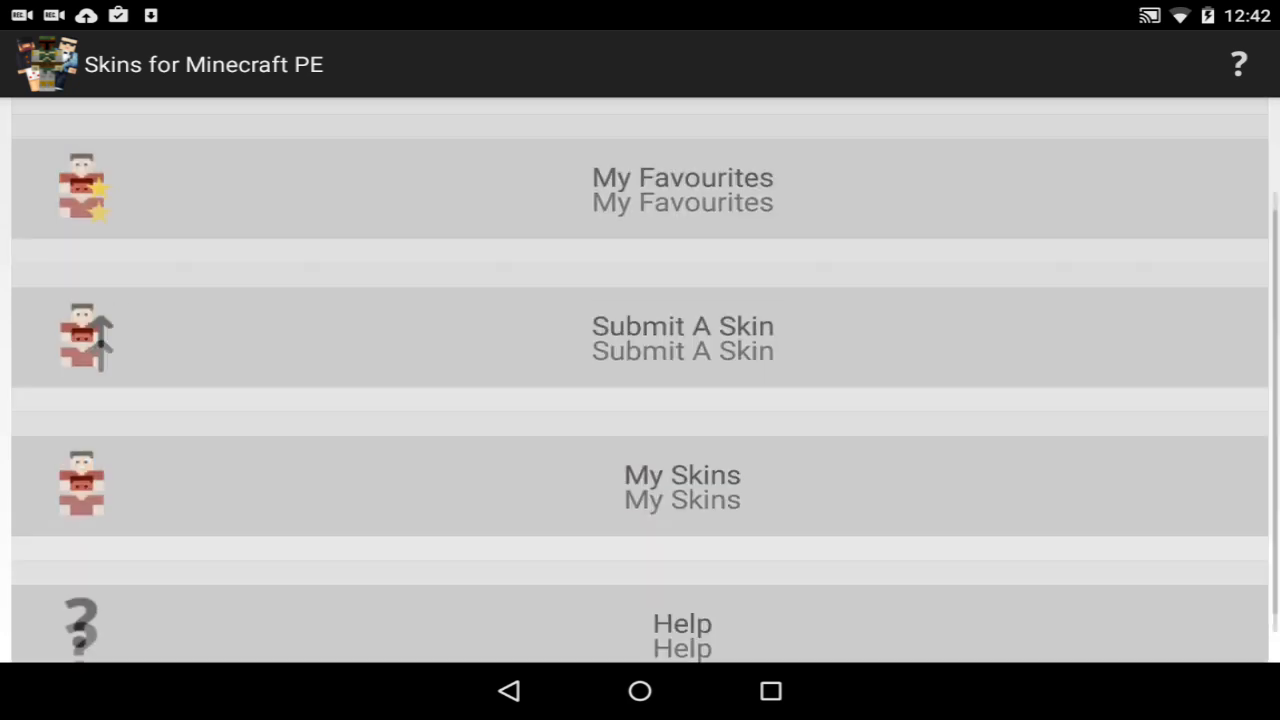
{"action": "scroll", "scroll_direction": "up", "scroll_amount": 3}
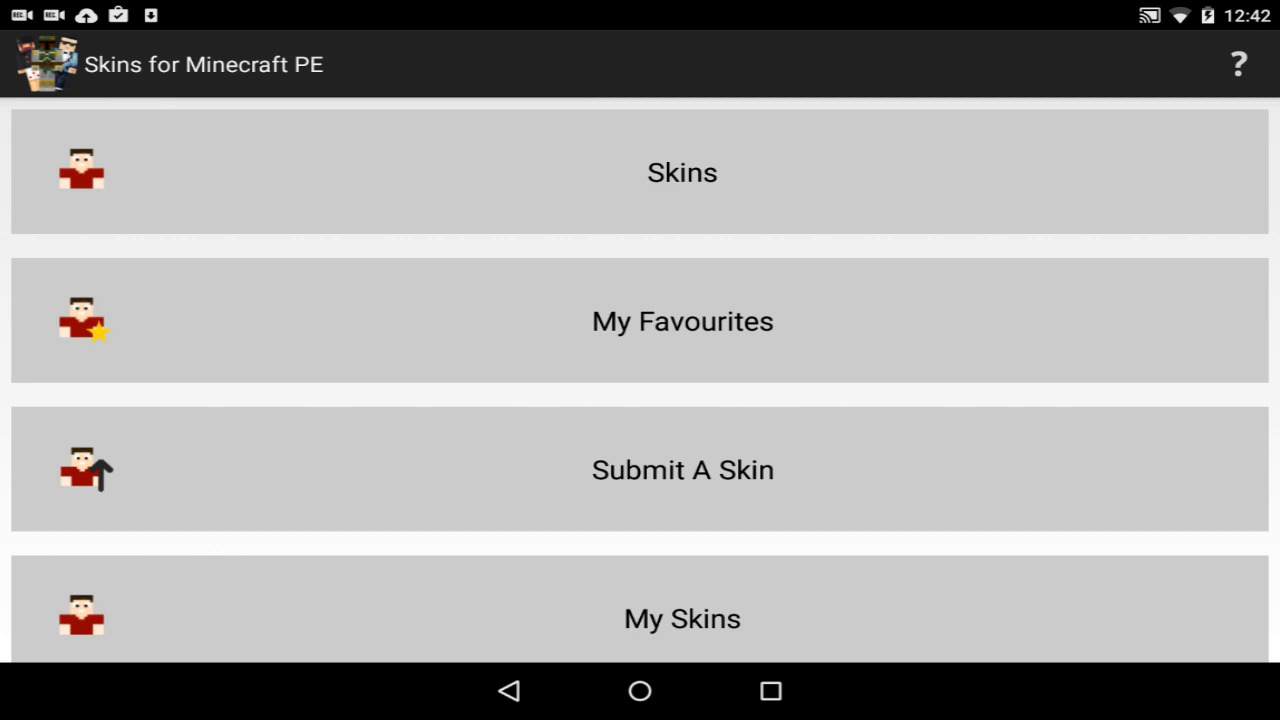
{"action": "scroll", "scroll_direction": "down", "scroll_amount": 3}
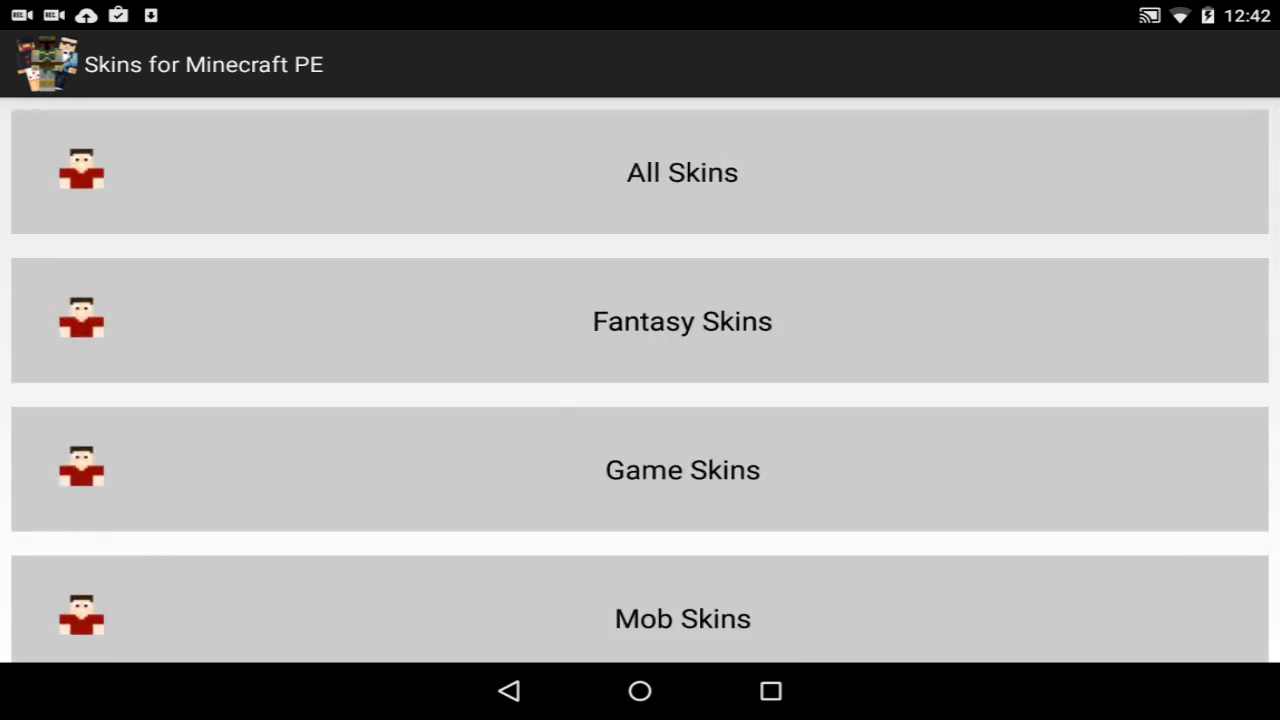
{"action": "scroll", "scroll_direction": "up", "scroll_amount": 3}
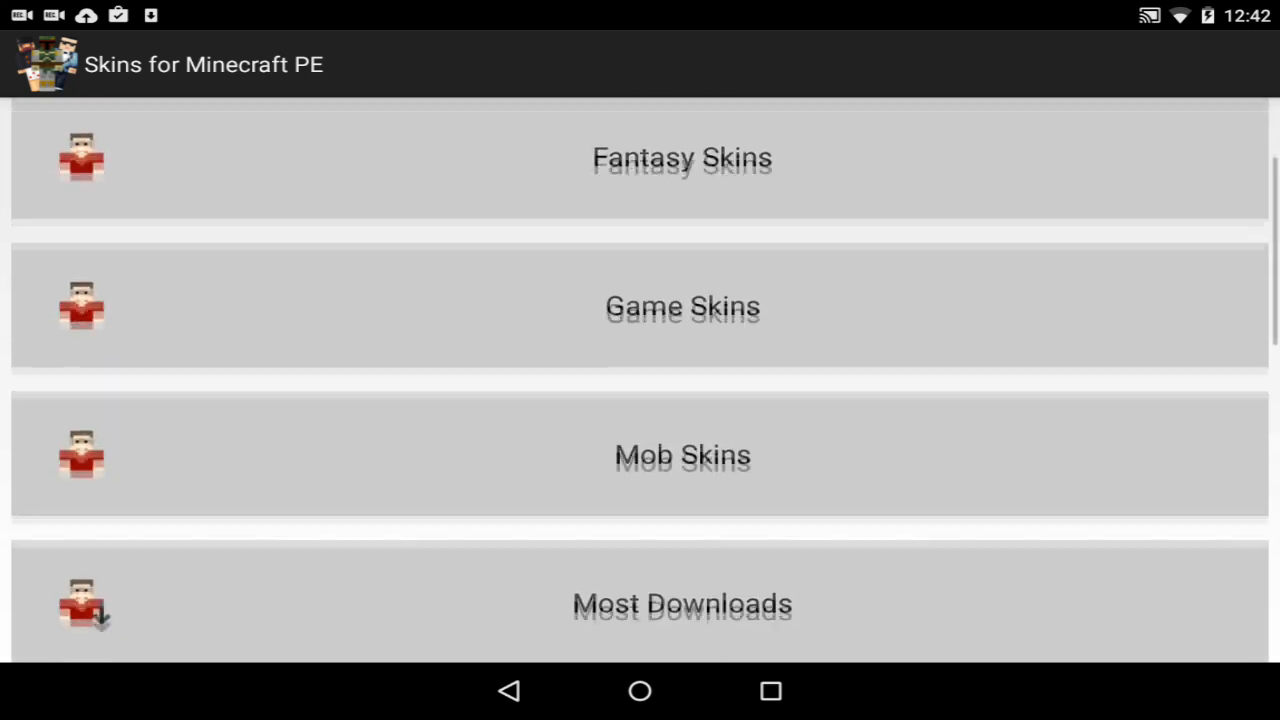
Step: Browse a skin list such as Most Downloads and select the Butter Ore Creeper skin
{"action": "left_click", "coordinate": [682, 456]}
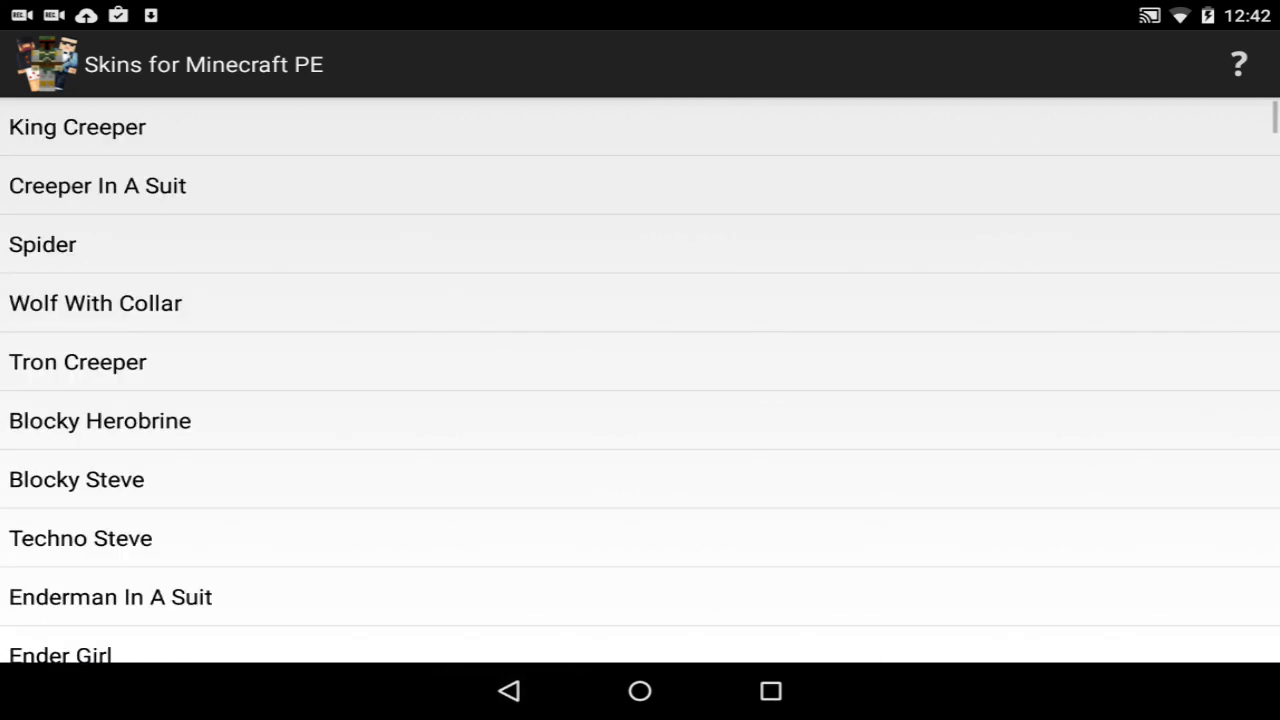
{"action": "scroll", "scroll_direction": "down", "scroll_amount": 3}
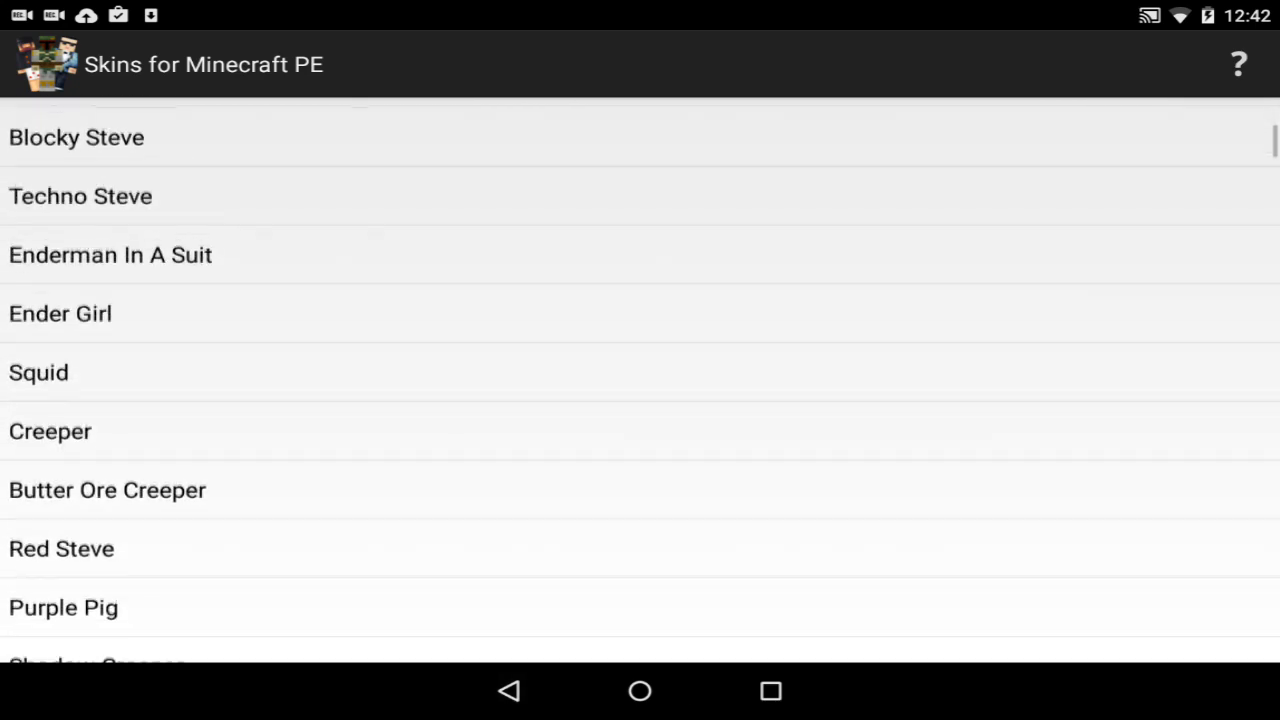
{"action": "scroll", "scroll_direction": "down", "scroll_amount": 3}
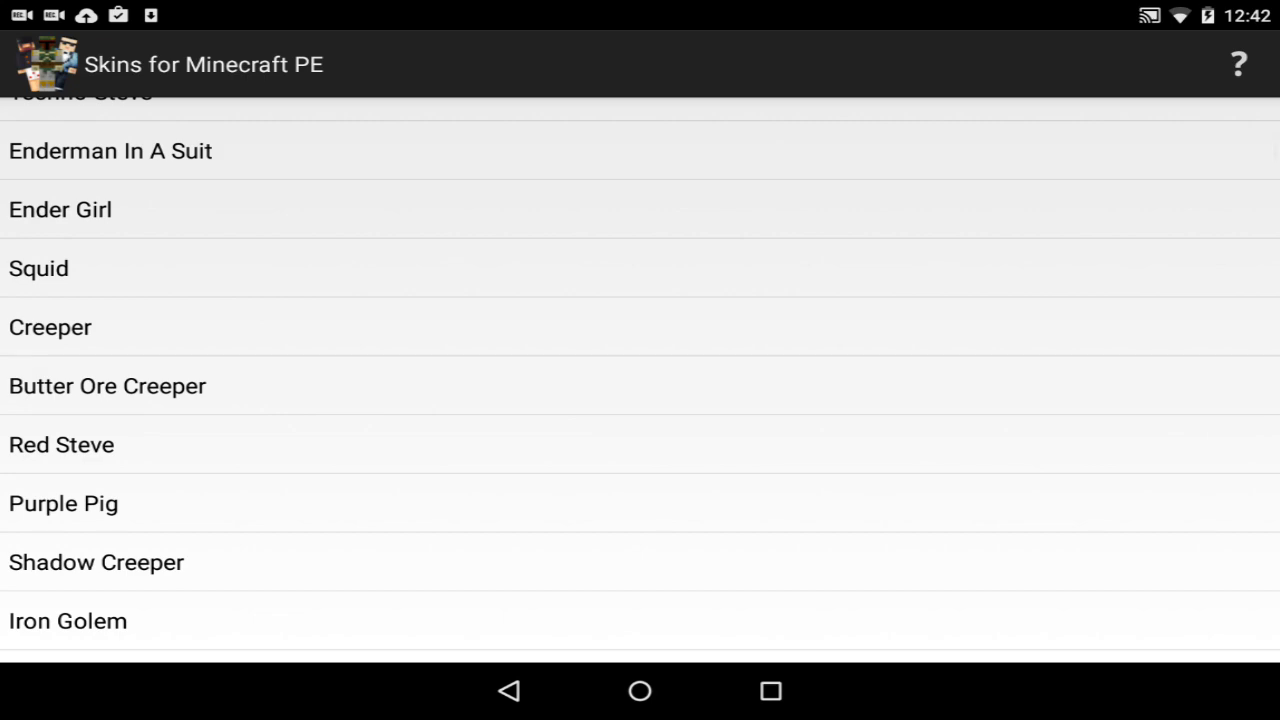
{"action": "left_click", "coordinate": [110, 150]}
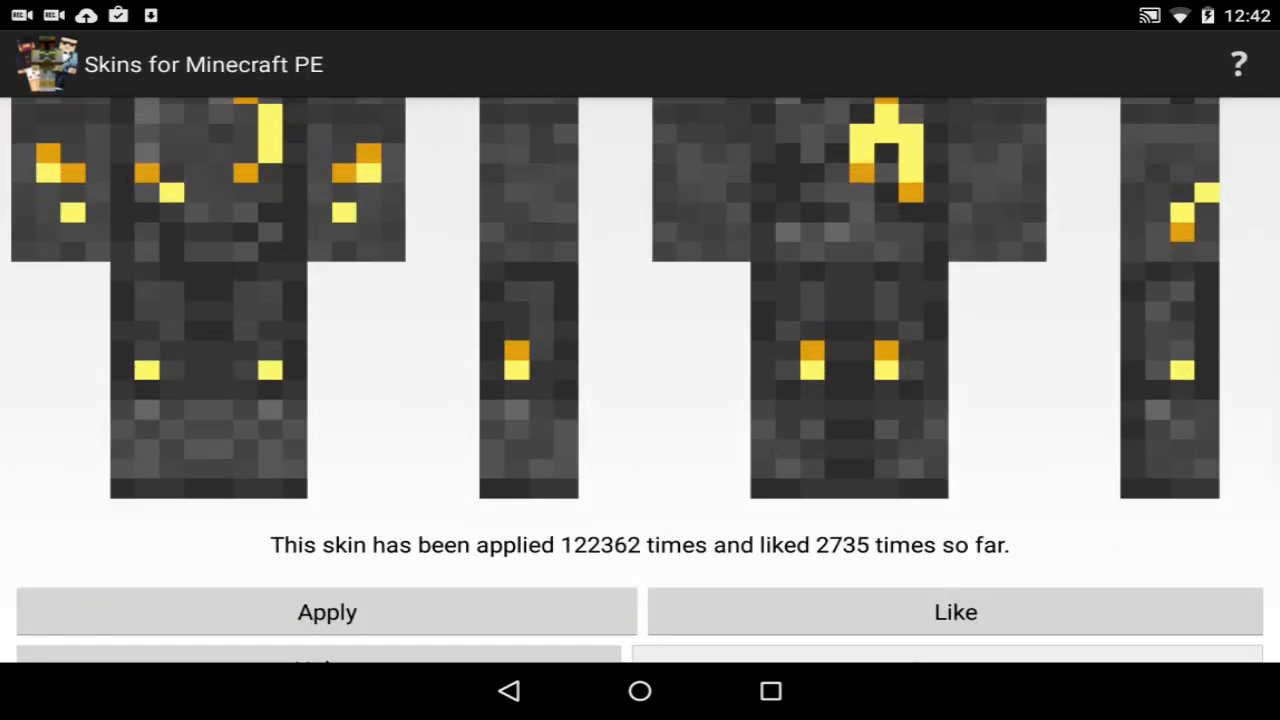
Step: Apply the Butter Ore Creeper skin and return to the device home screen
{"action": "scroll", "scroll_direction": "down", "scroll_amount": 3}
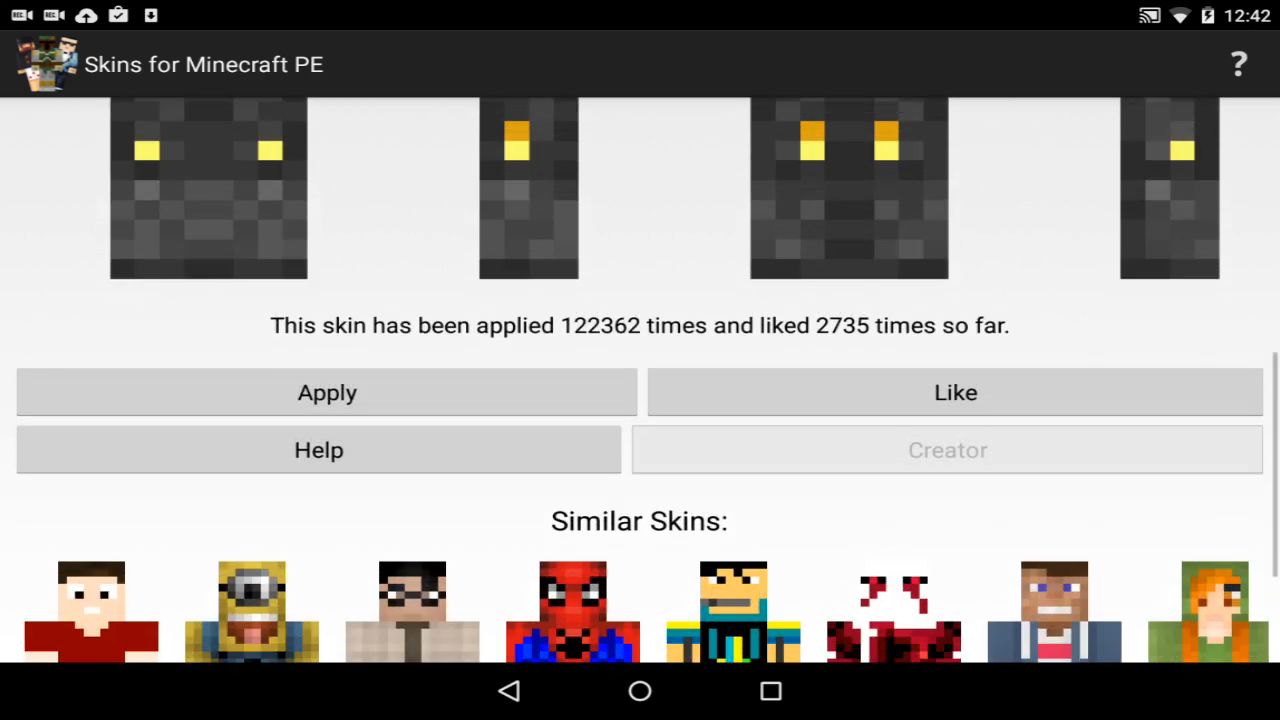
{"action": "left_click", "coordinate": [328, 392]}
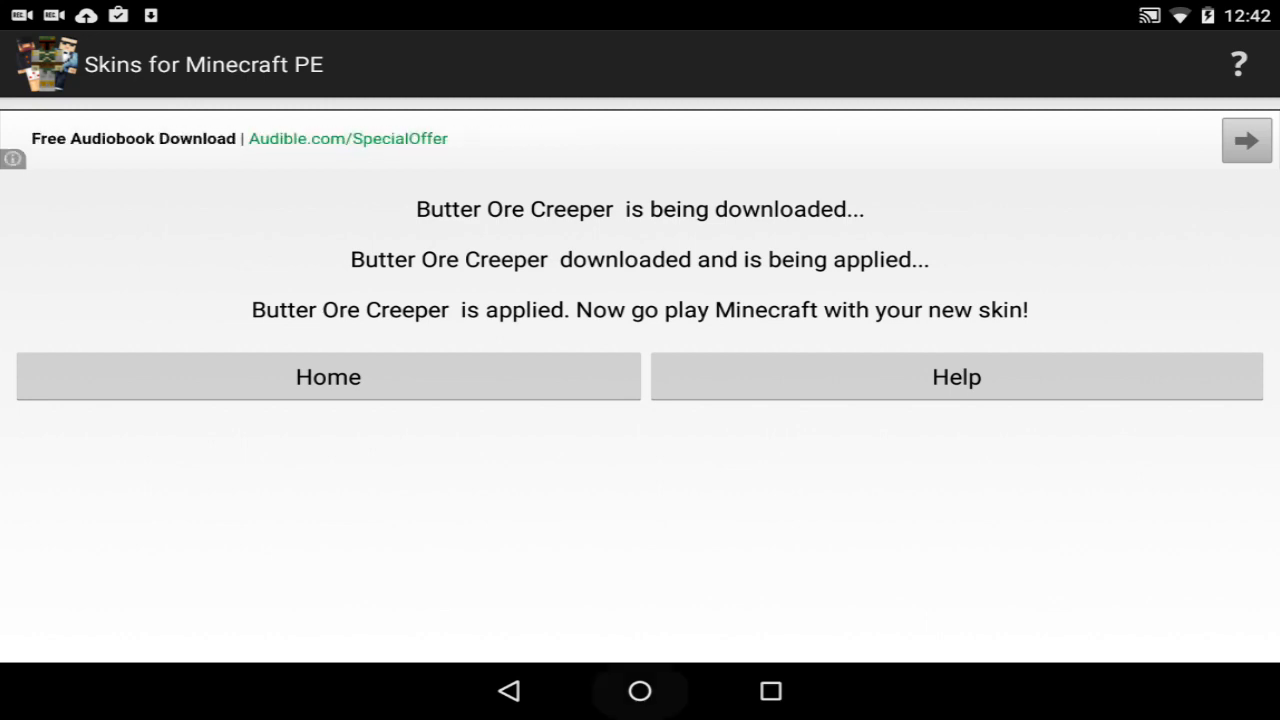
{"action": "left_click", "coordinate": [640, 692]}
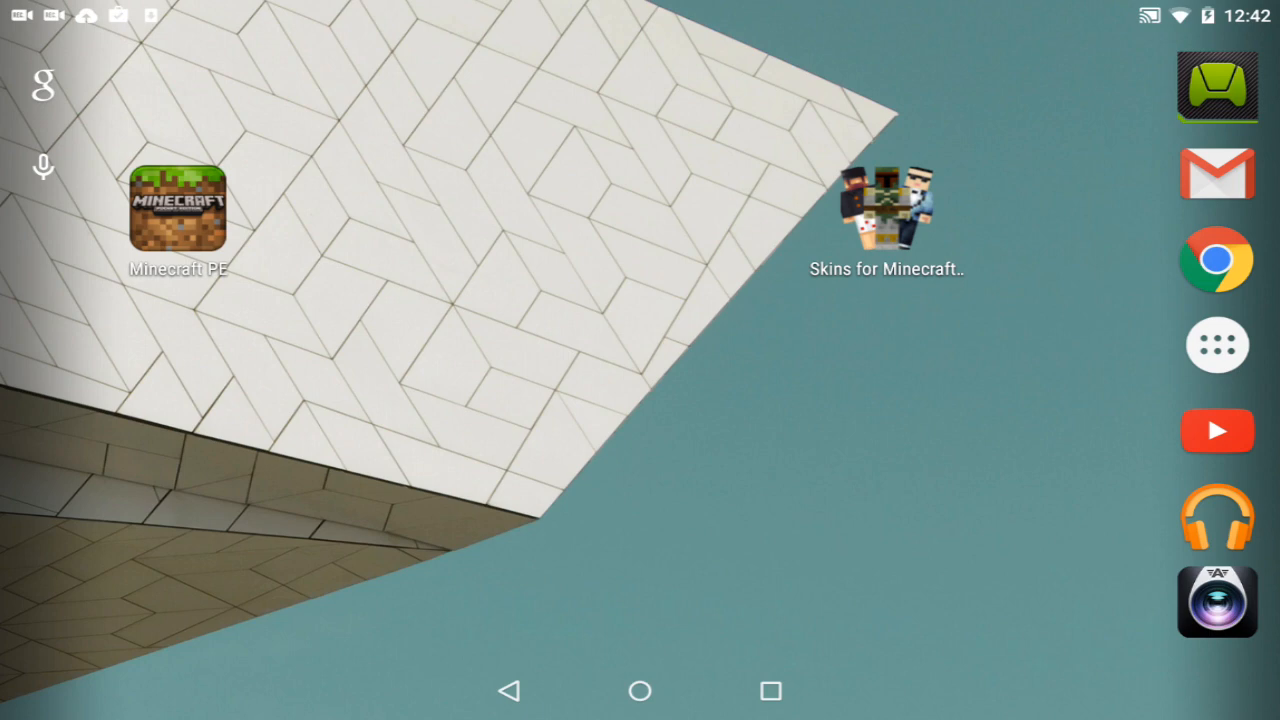
Step: Launch Minecraft PE from the home screen
{"action": "left_click", "coordinate": [178, 210]}
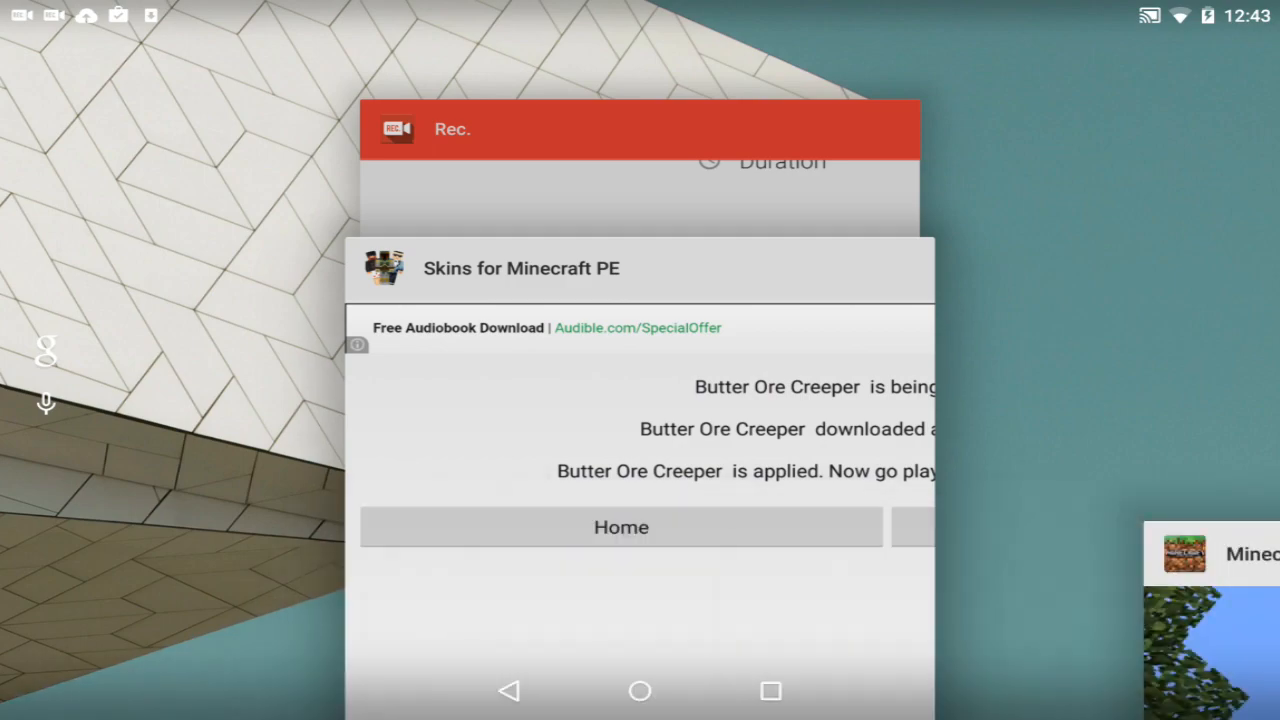
Step: Switch back to the skins app and apply the Red Steve skin
{"action": "left_click", "coordinate": [620, 528]}
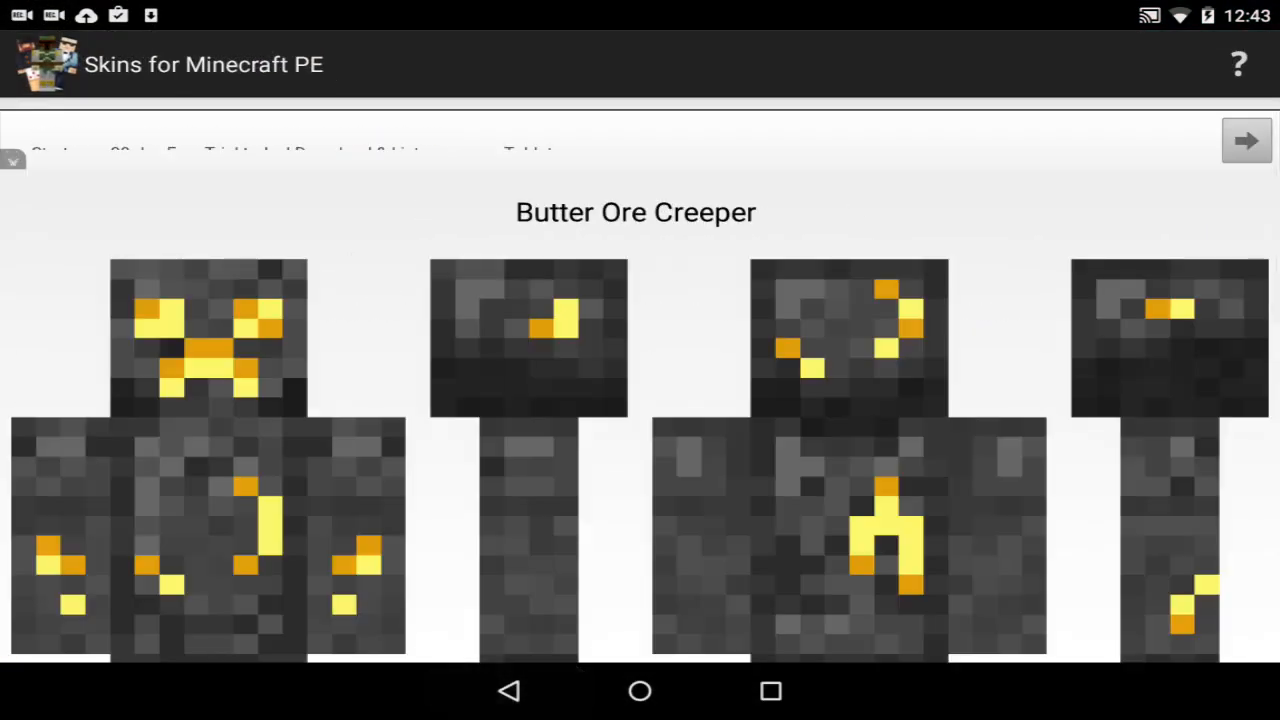
{"action": "left_click", "coordinate": [508, 690]}
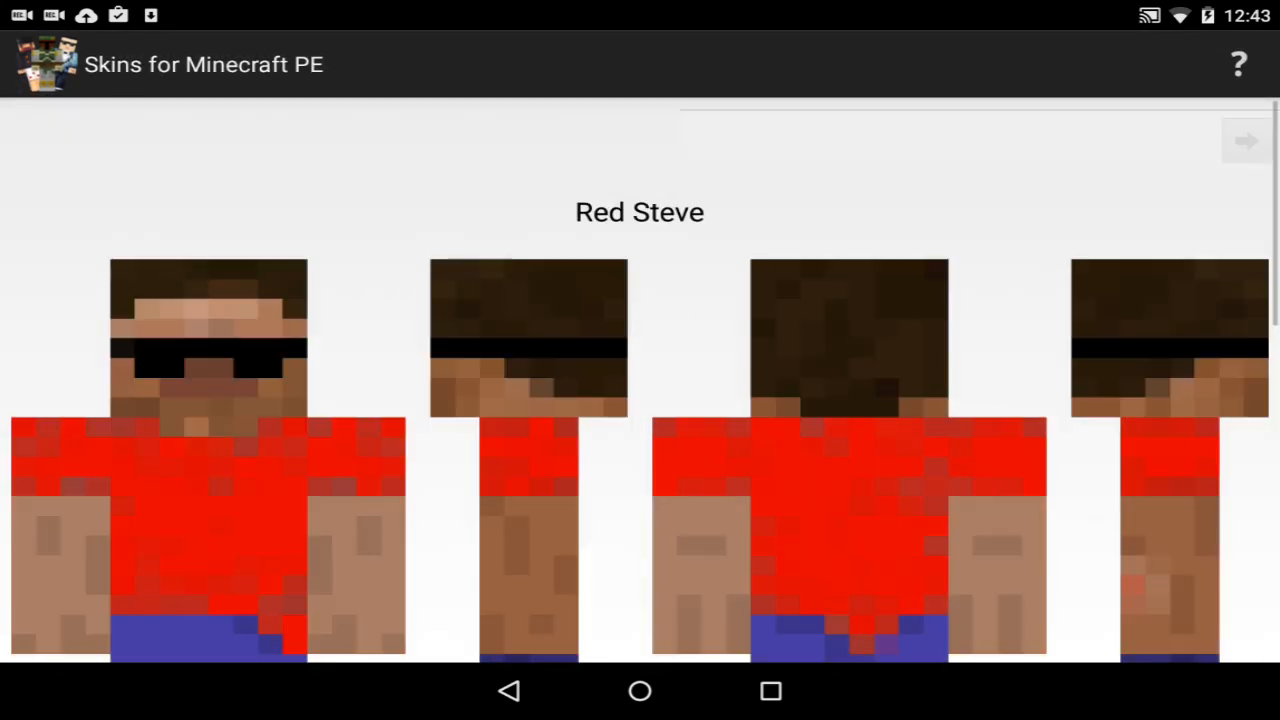
{"action": "scroll", "scroll_direction": "down", "scroll_amount": 3}
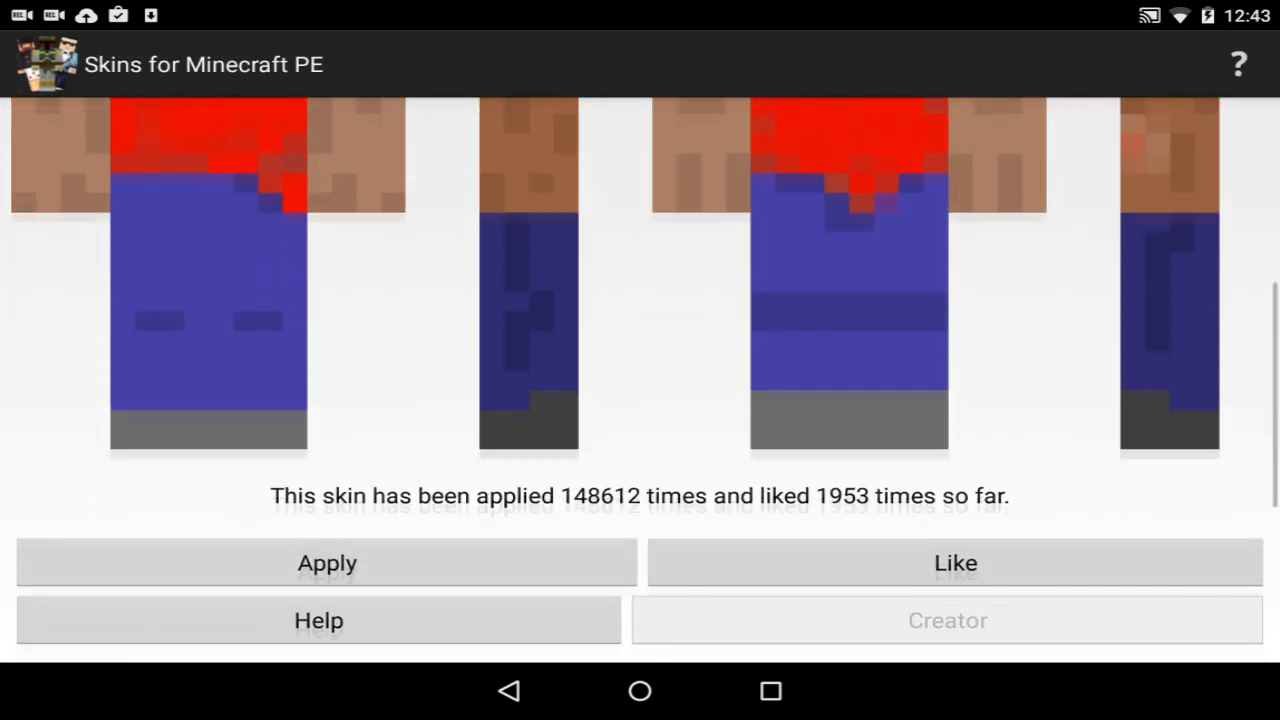
{"action": "left_click", "coordinate": [328, 562]}
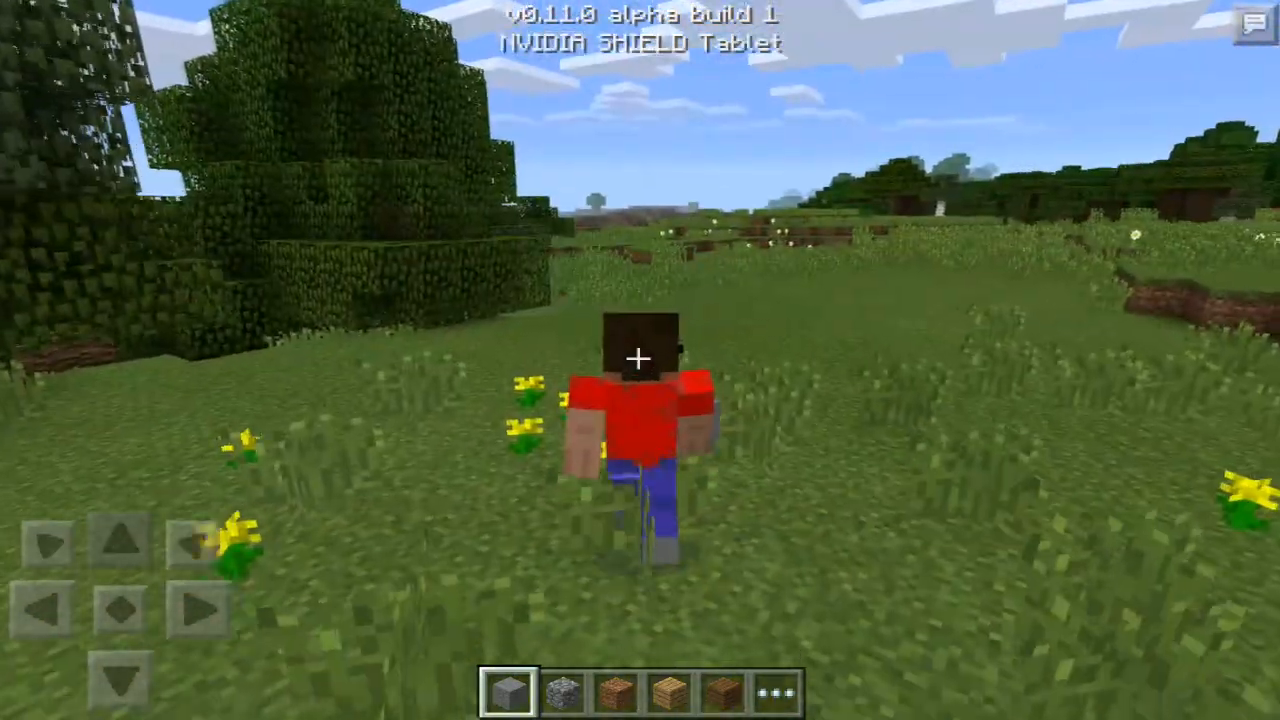
Step: Walk the Red Steve character forward across the grass into the trees
{"action": "left_click", "coordinate": [120, 538]}
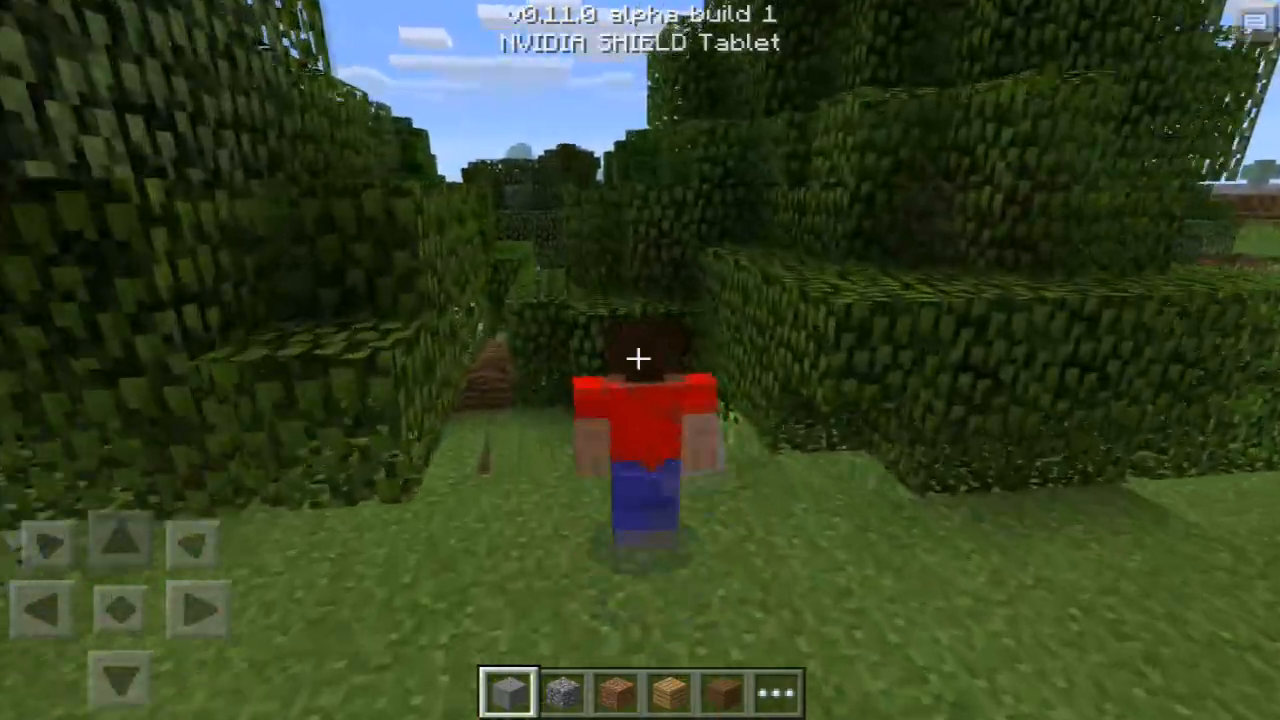